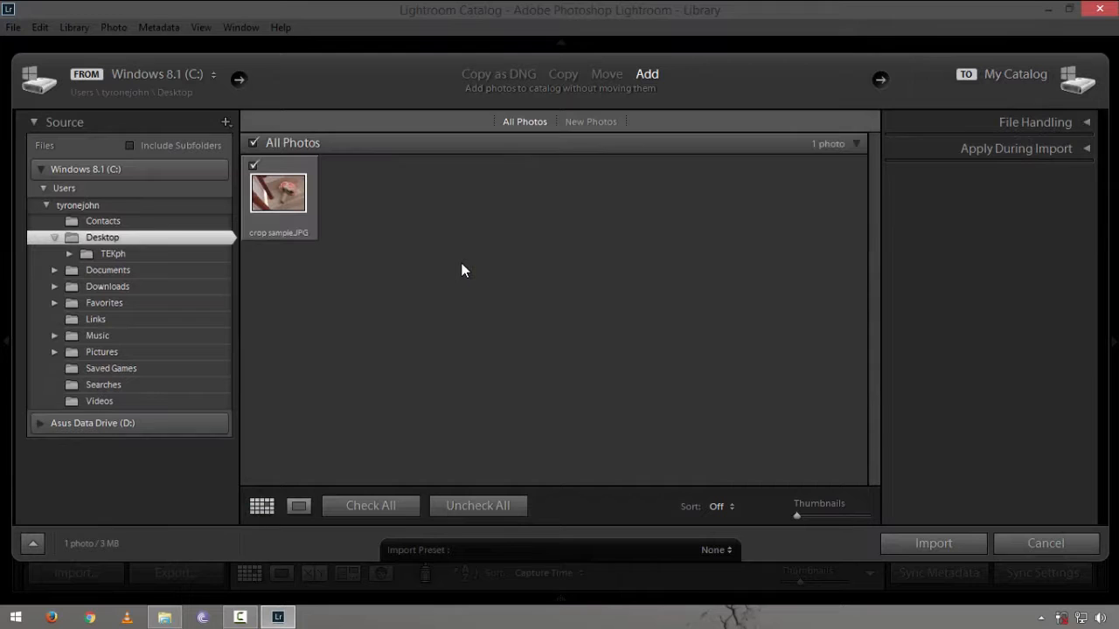
# - Import the checked crop sample.JPG from the Desktop into the catalog
pyautogui.click(933, 543)
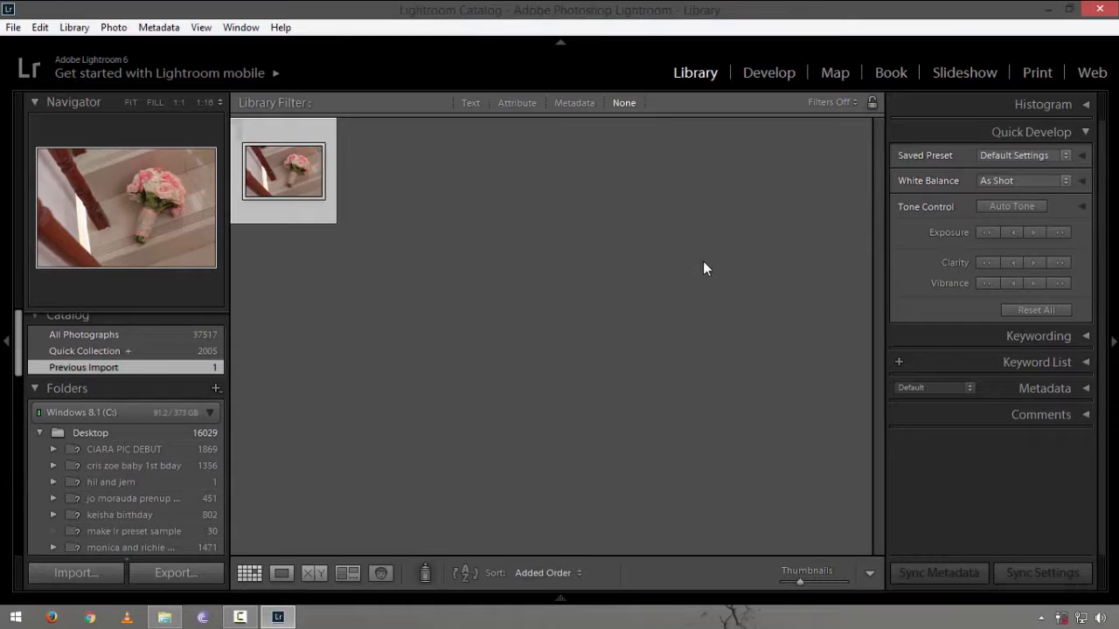
# - Open the imported bouquet photo in the Develop module
pyautogui.click(769, 73)
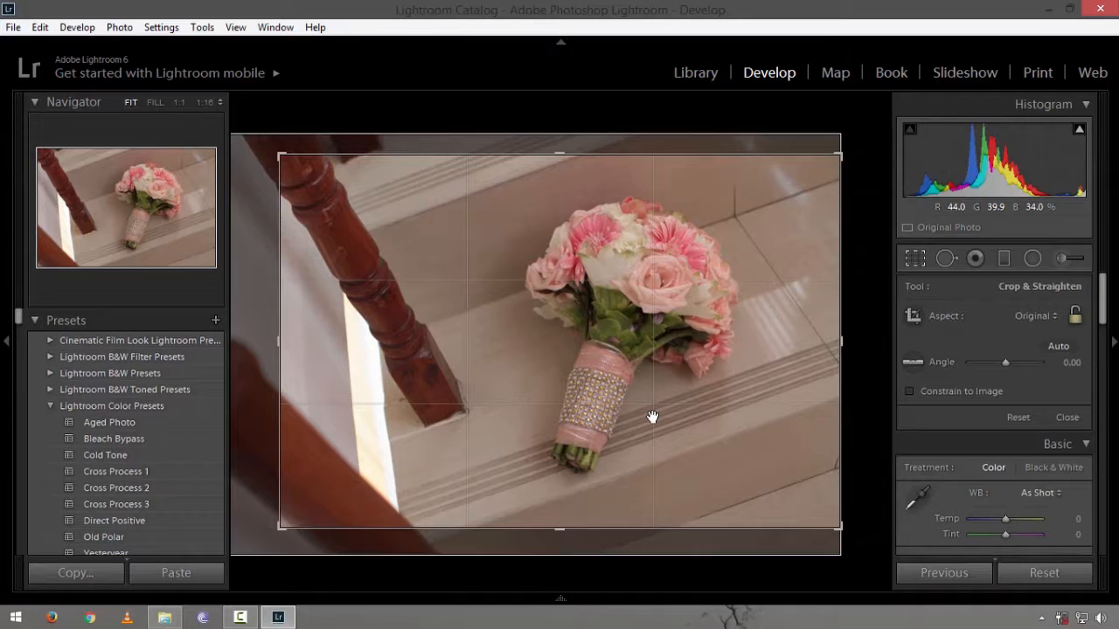
# - Reposition the bouquet inside the crop frame, apply the crop, and return to the Library grid
pyautogui.moveTo(651, 415); pyautogui.dragTo(603, 404)
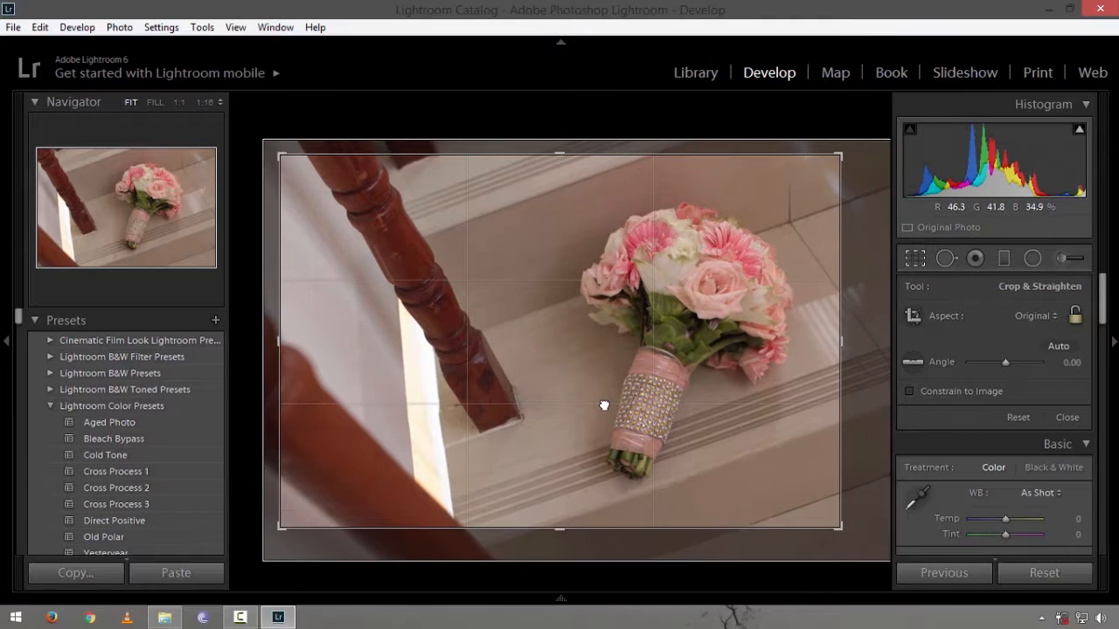
pyautogui.click(1066, 417)
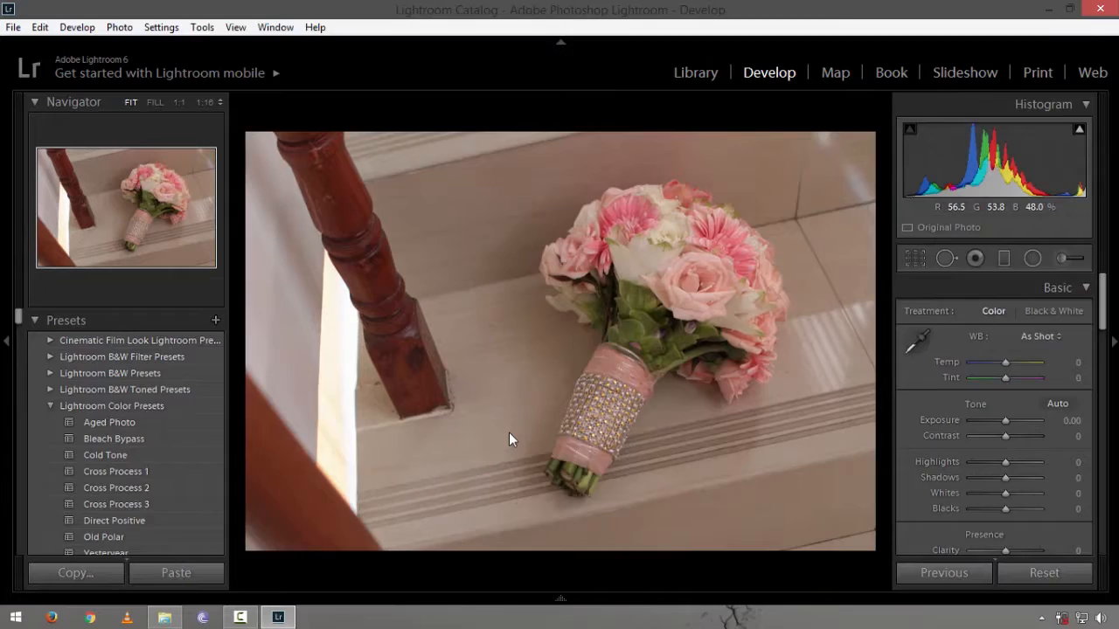
pyautogui.click(695, 72)
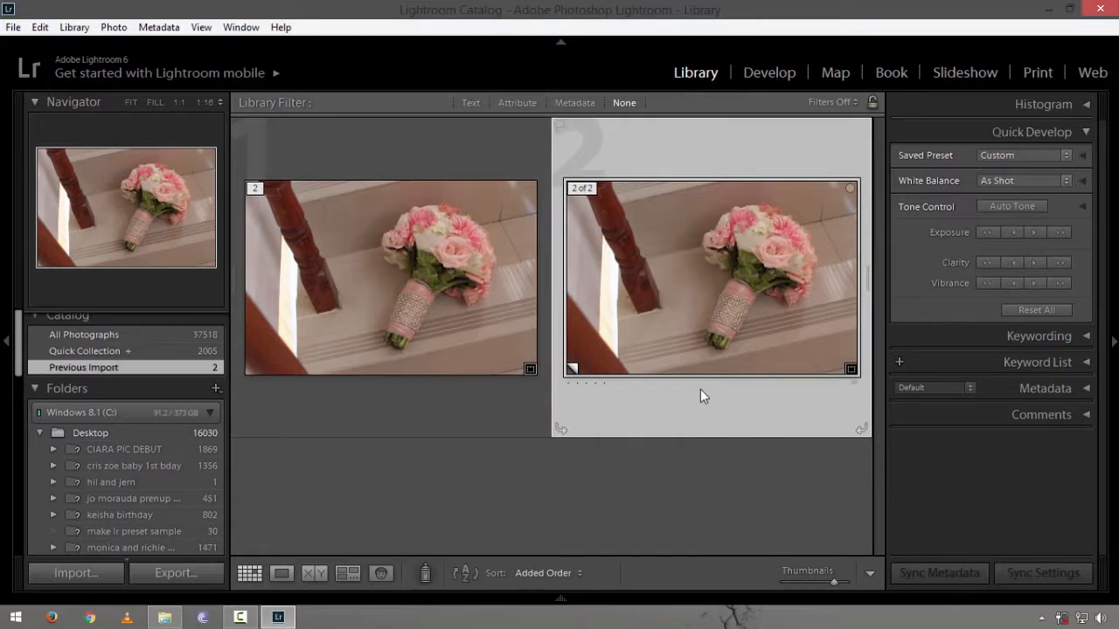
# - Open the virtual copy of the bouquet photo in the Develop module
pyautogui.click(768, 73)
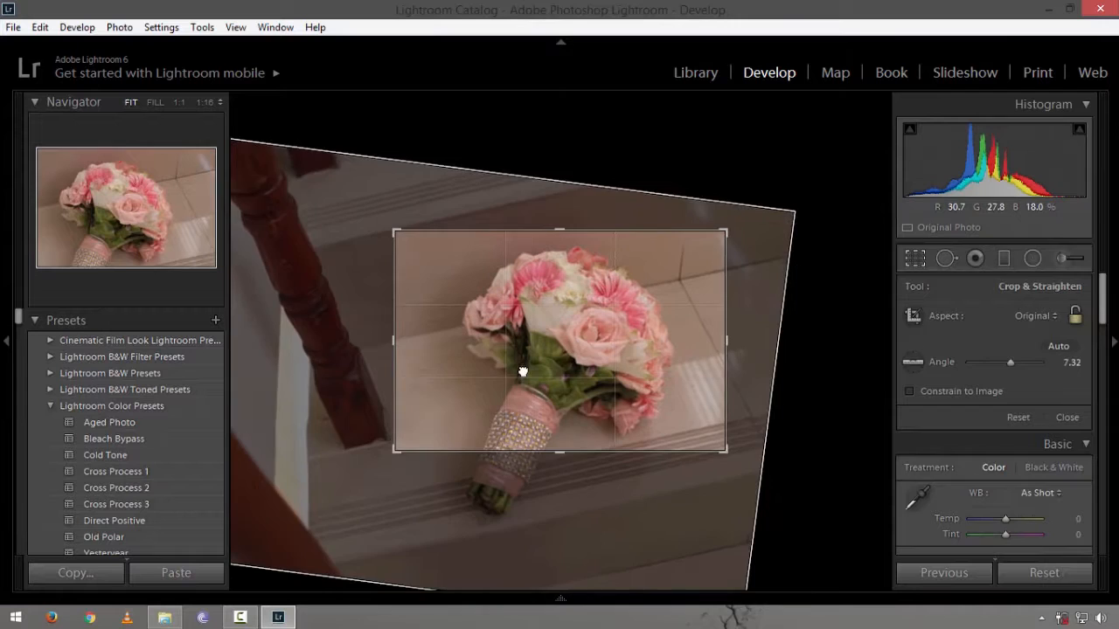
# - Switch back to the Library grid to compare the original and tightly cropped copy
pyautogui.click(695, 72)
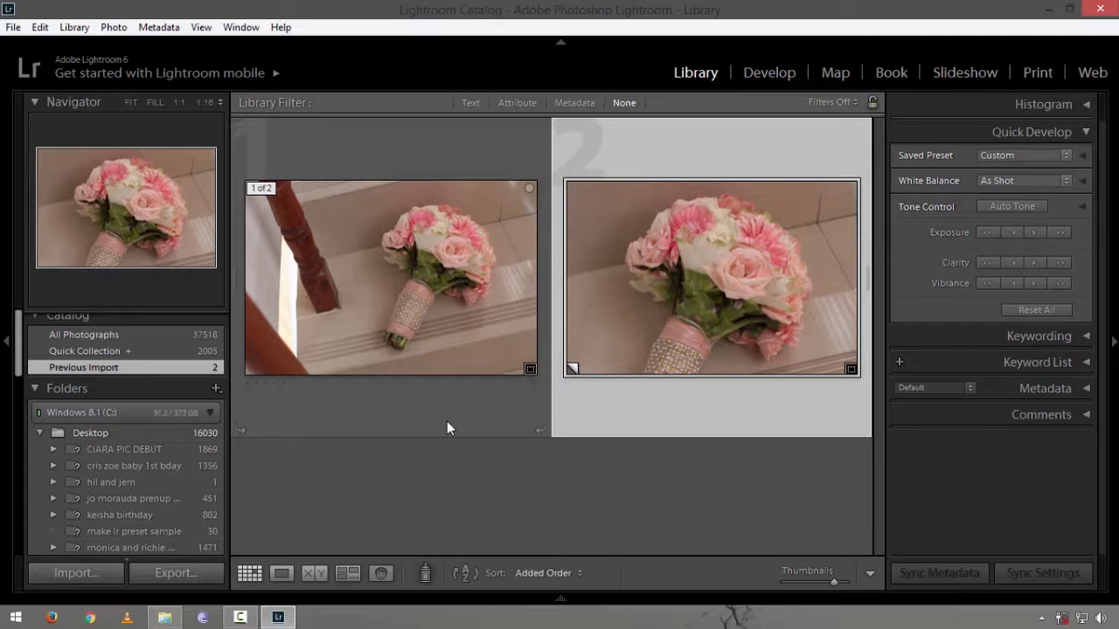